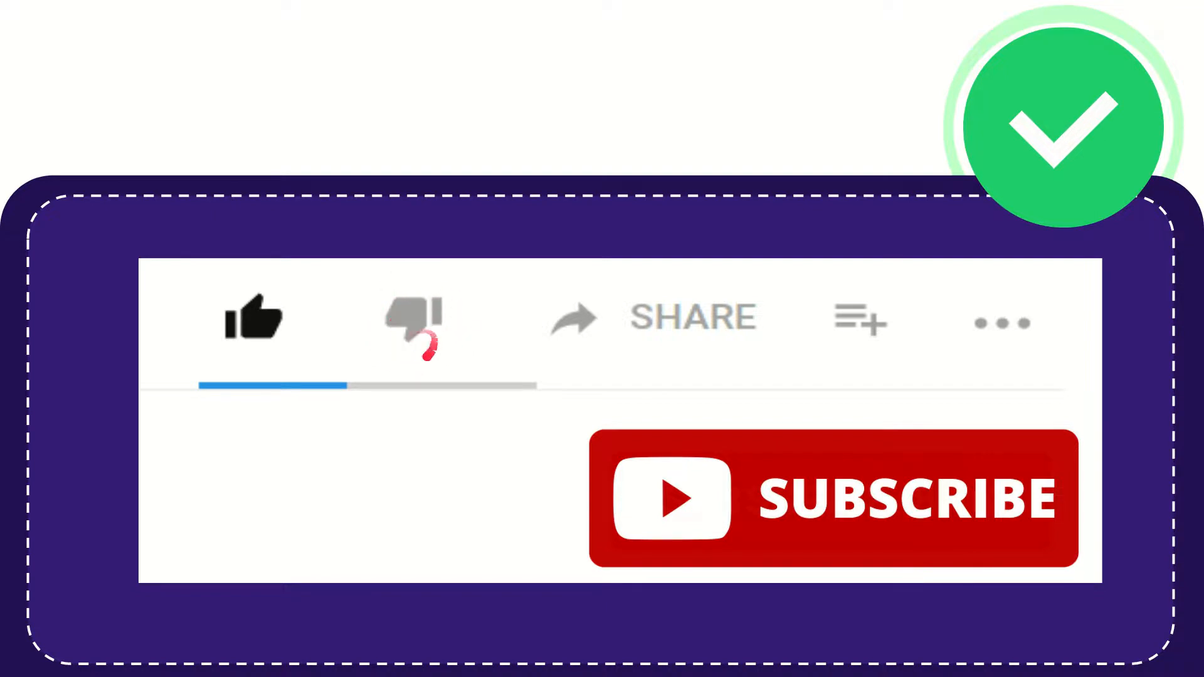
mouse_move(549, 365)
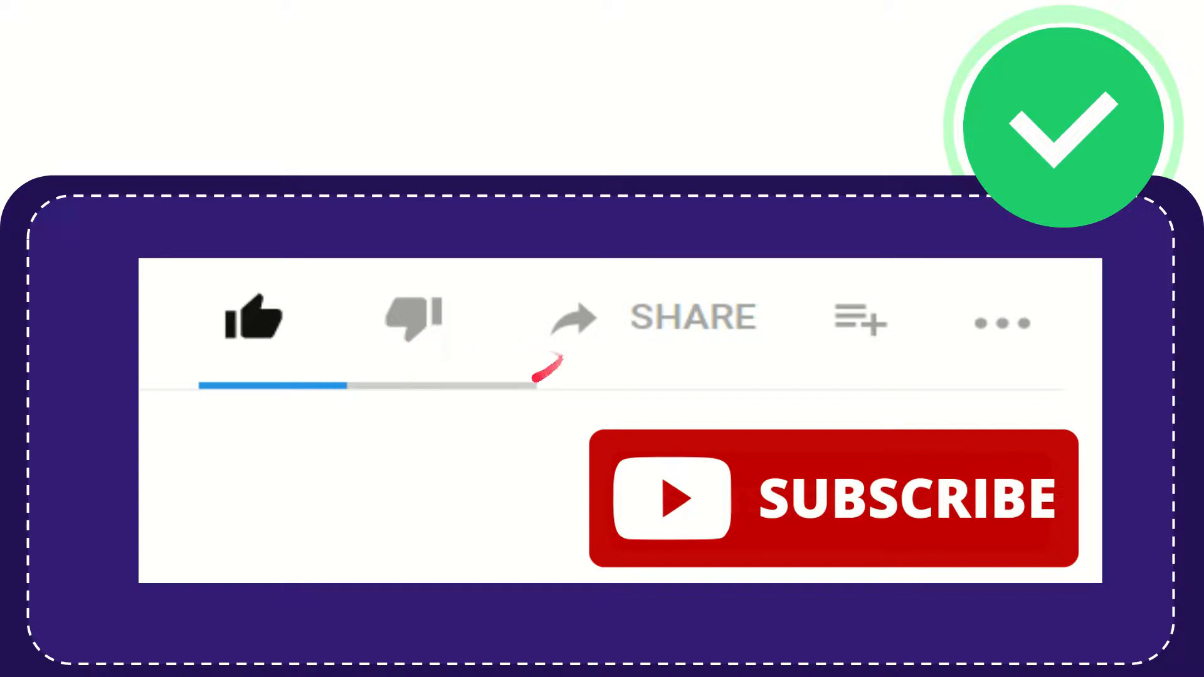